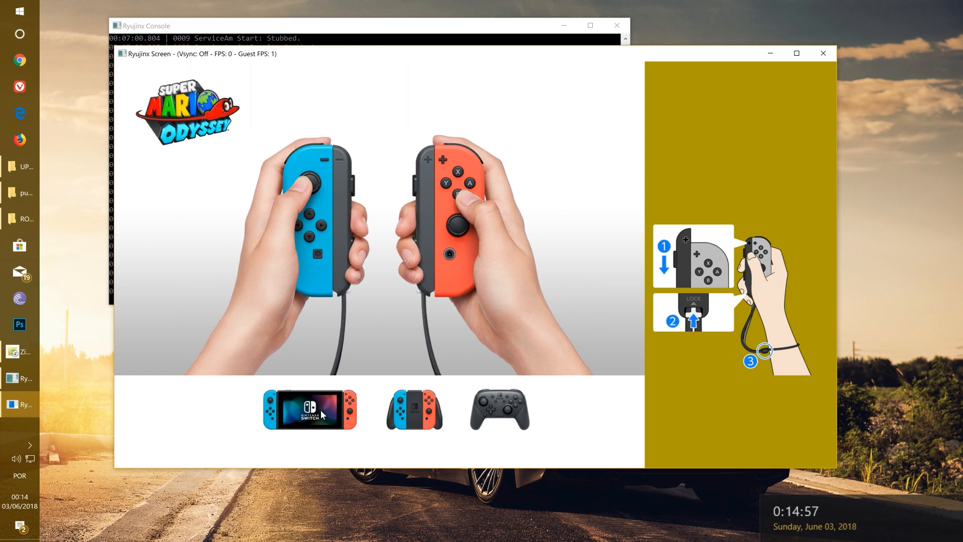
{"action": "mouse_move", "coordinate": [537, 357]}
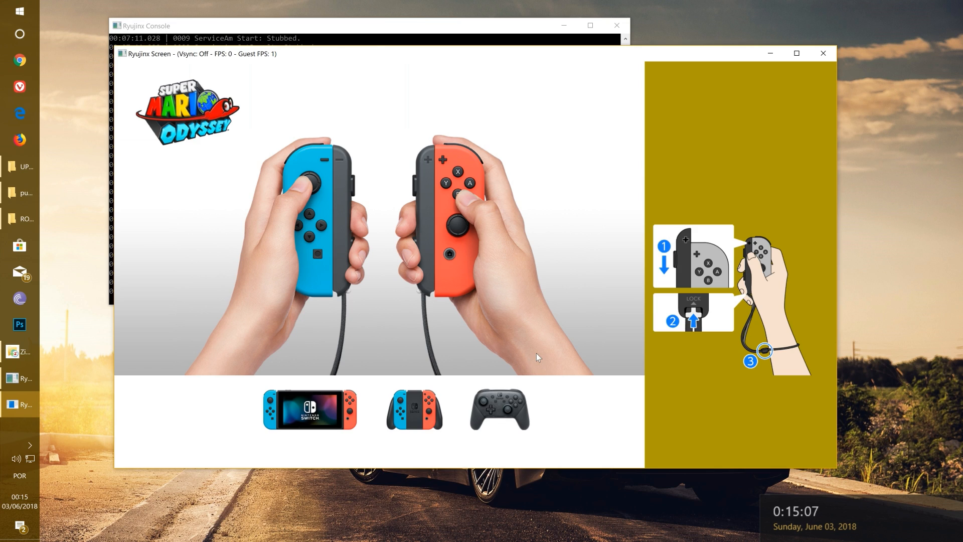
Dismiss the Ryujinx Console window, leaving the controller-setup screen visible
{"action": "left_click", "coordinate": [163, 26]}
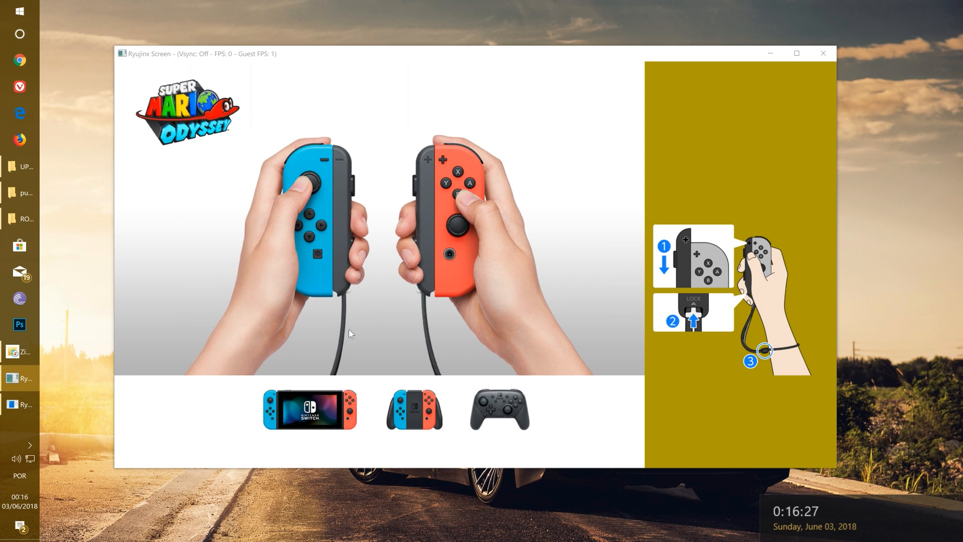
{"action": "mouse_move", "coordinate": [779, 139]}
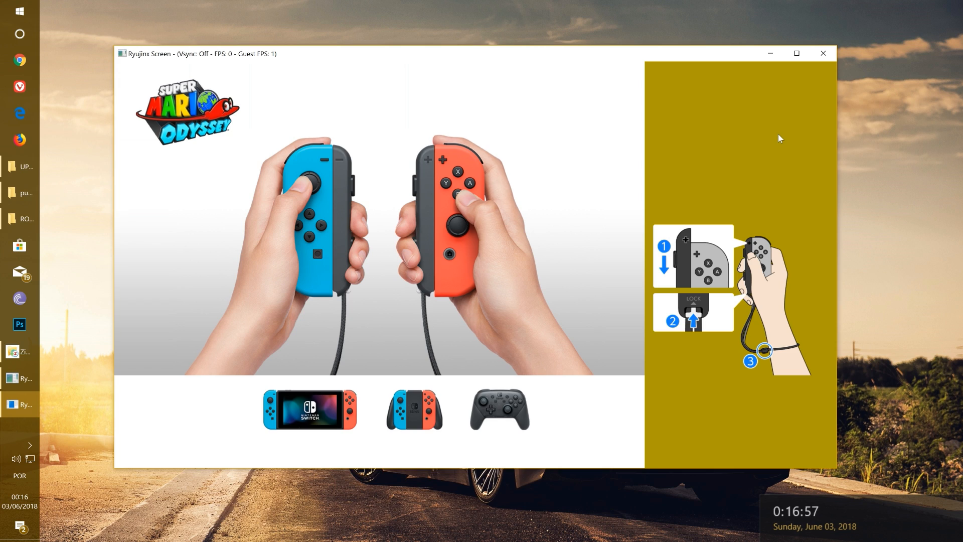
{"action": "mouse_move", "coordinate": [758, 185]}
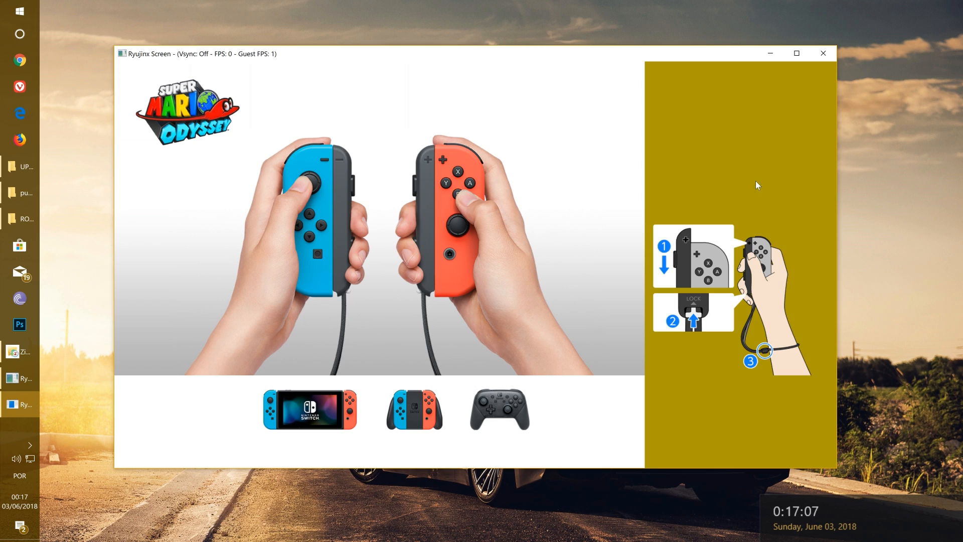
{"action": "mouse_move", "coordinate": [582, 217]}
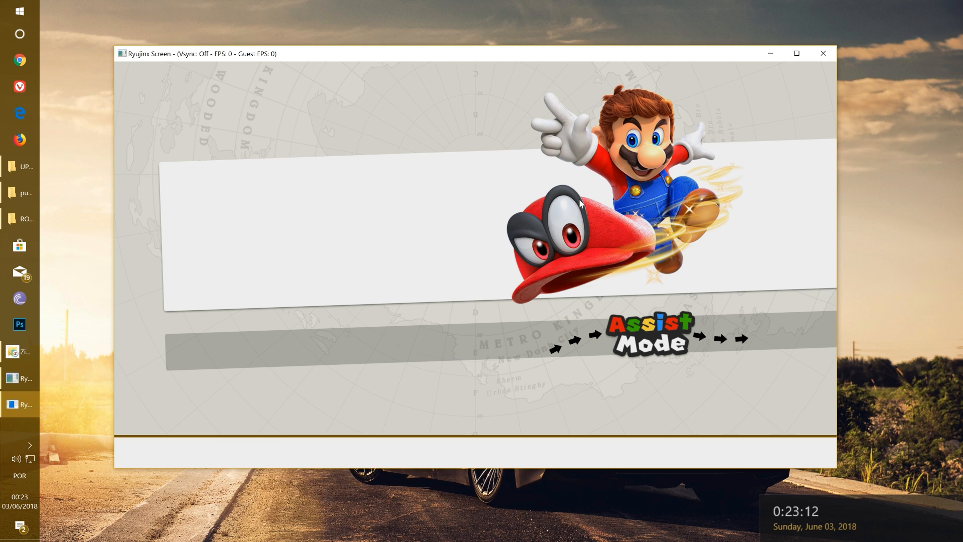
{"action": "mouse_move", "coordinate": [280, 337]}
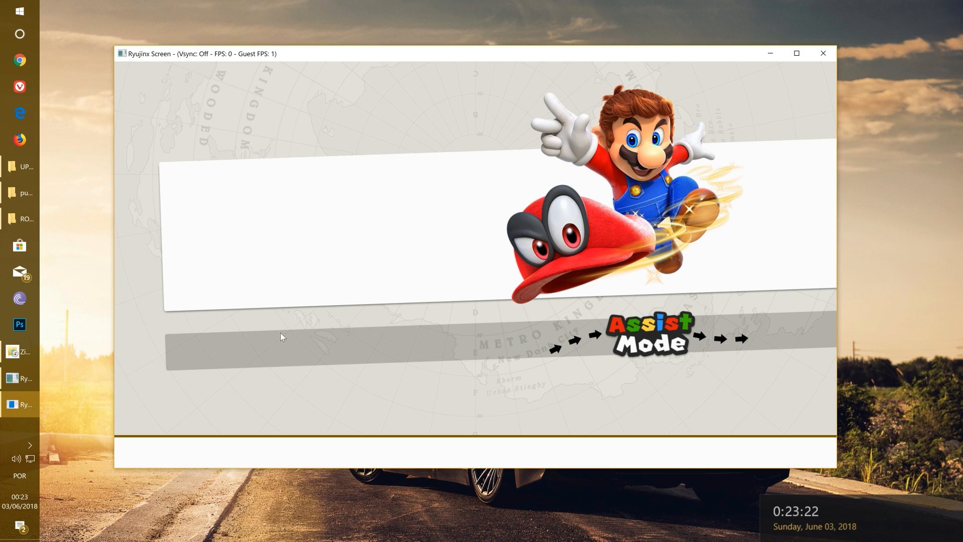